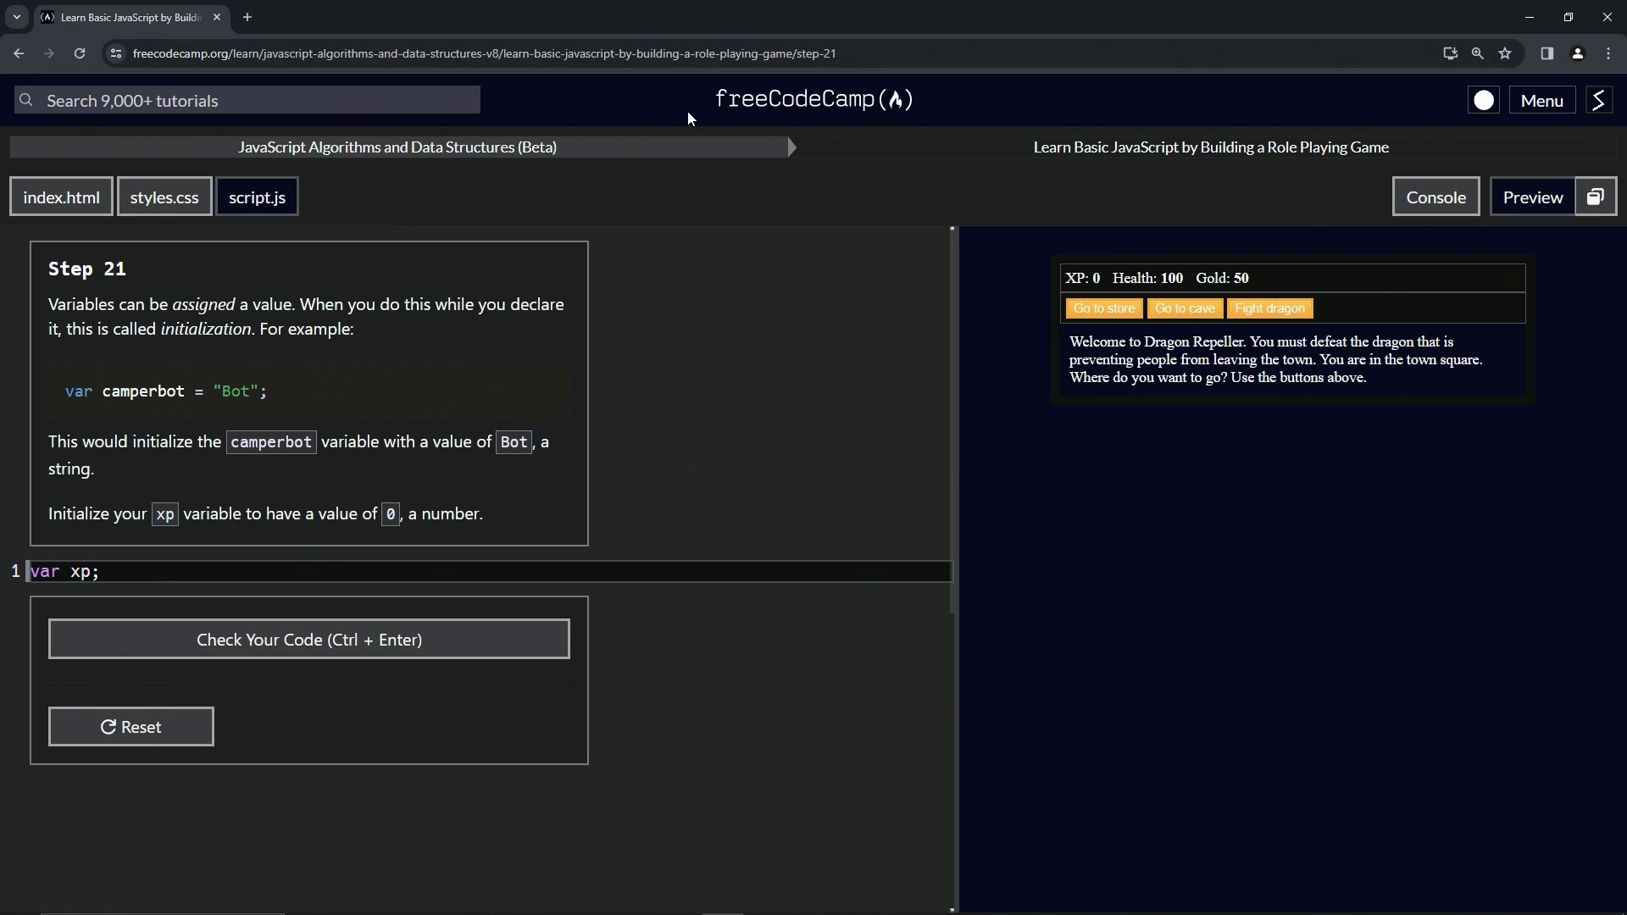
mouse_move(343, 147)
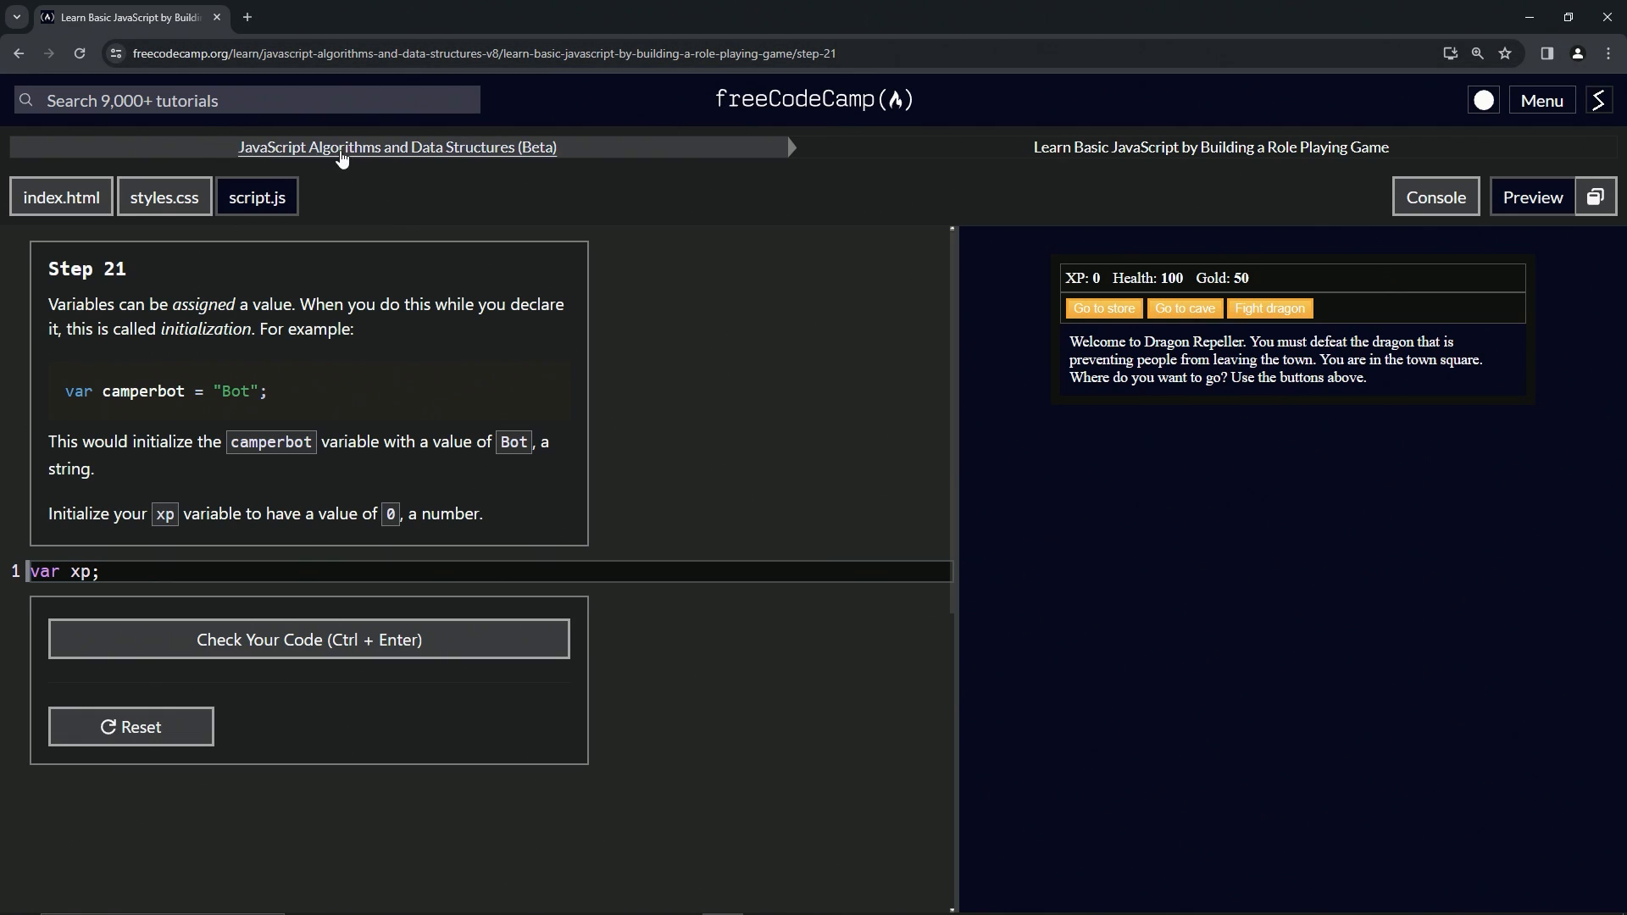
mouse_move(1020, 168)
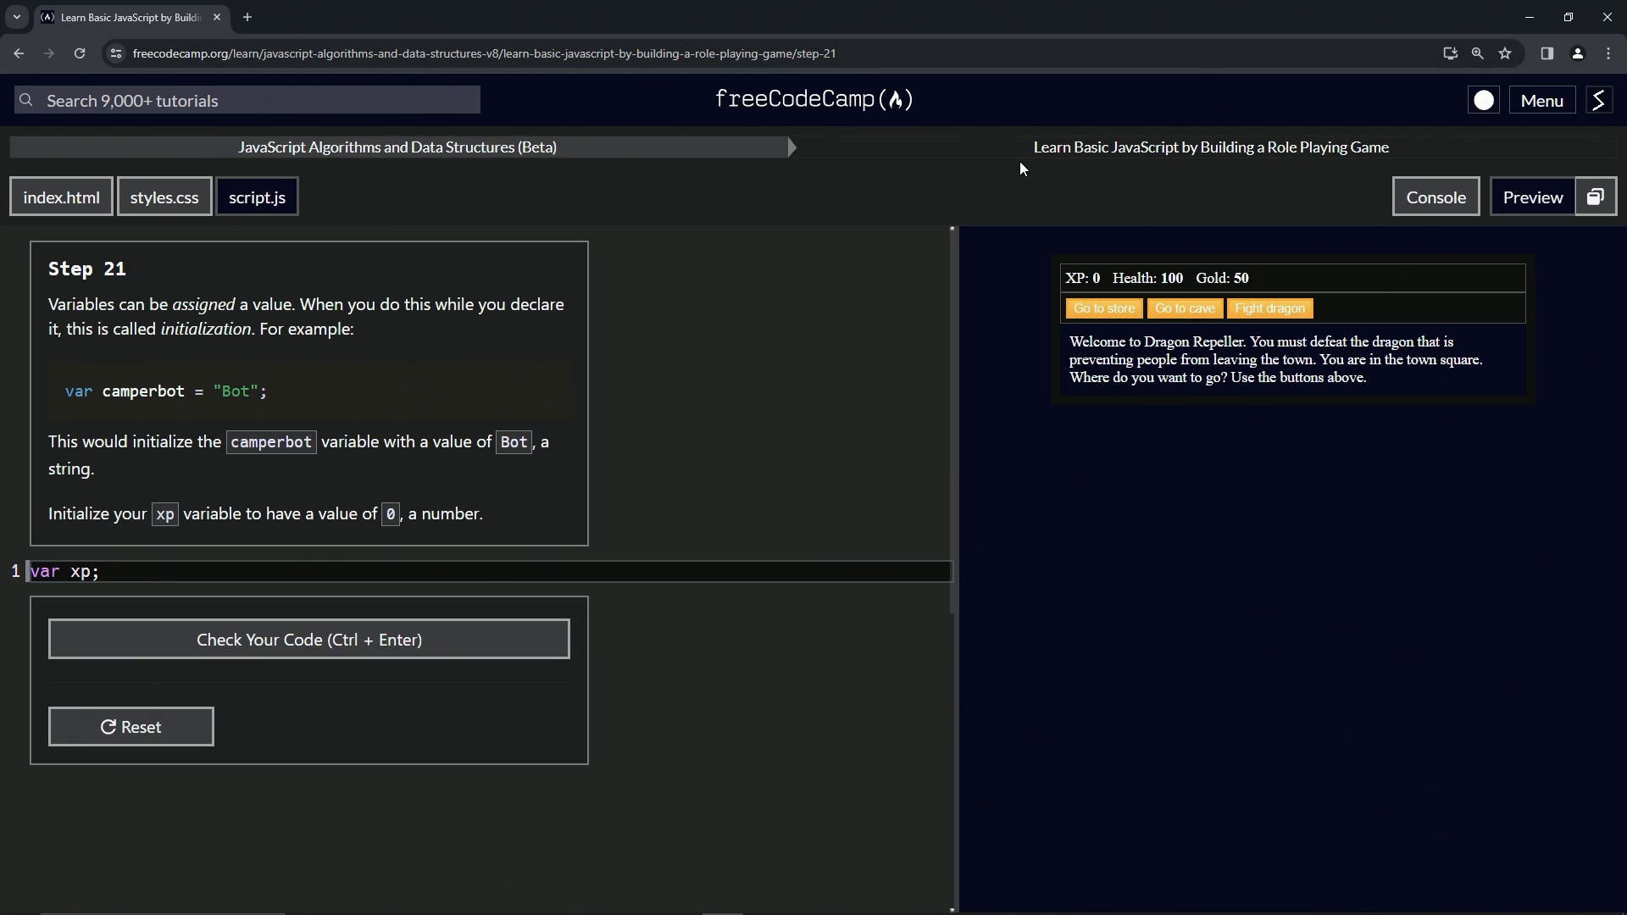
mouse_move(1256, 168)
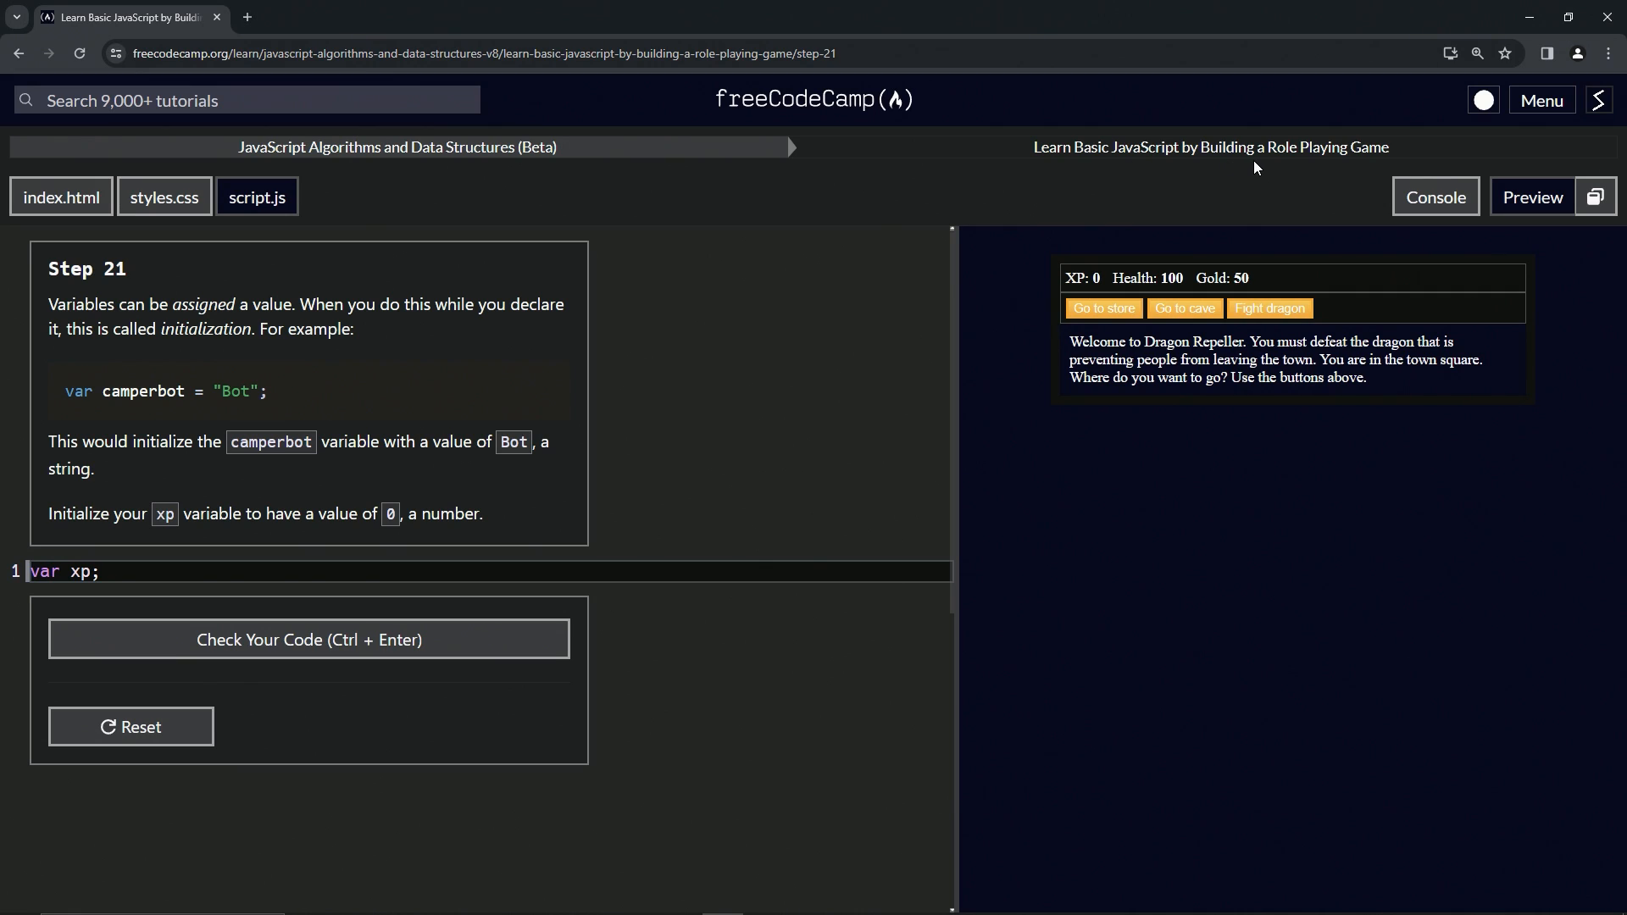
mouse_move(37, 259)
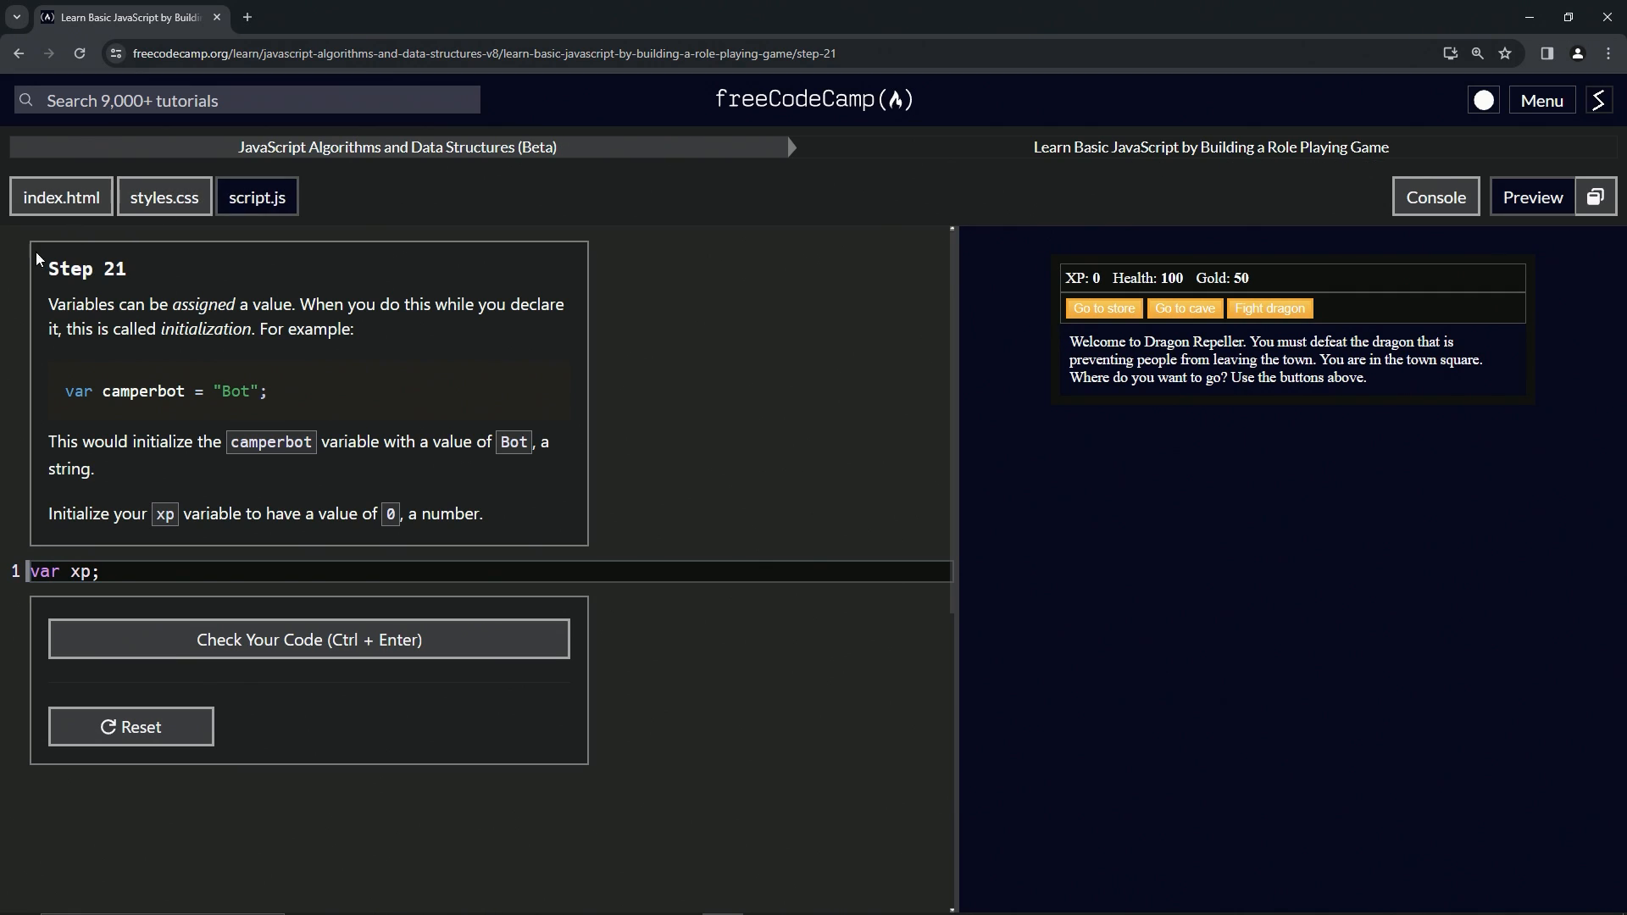
mouse_move(149, 276)
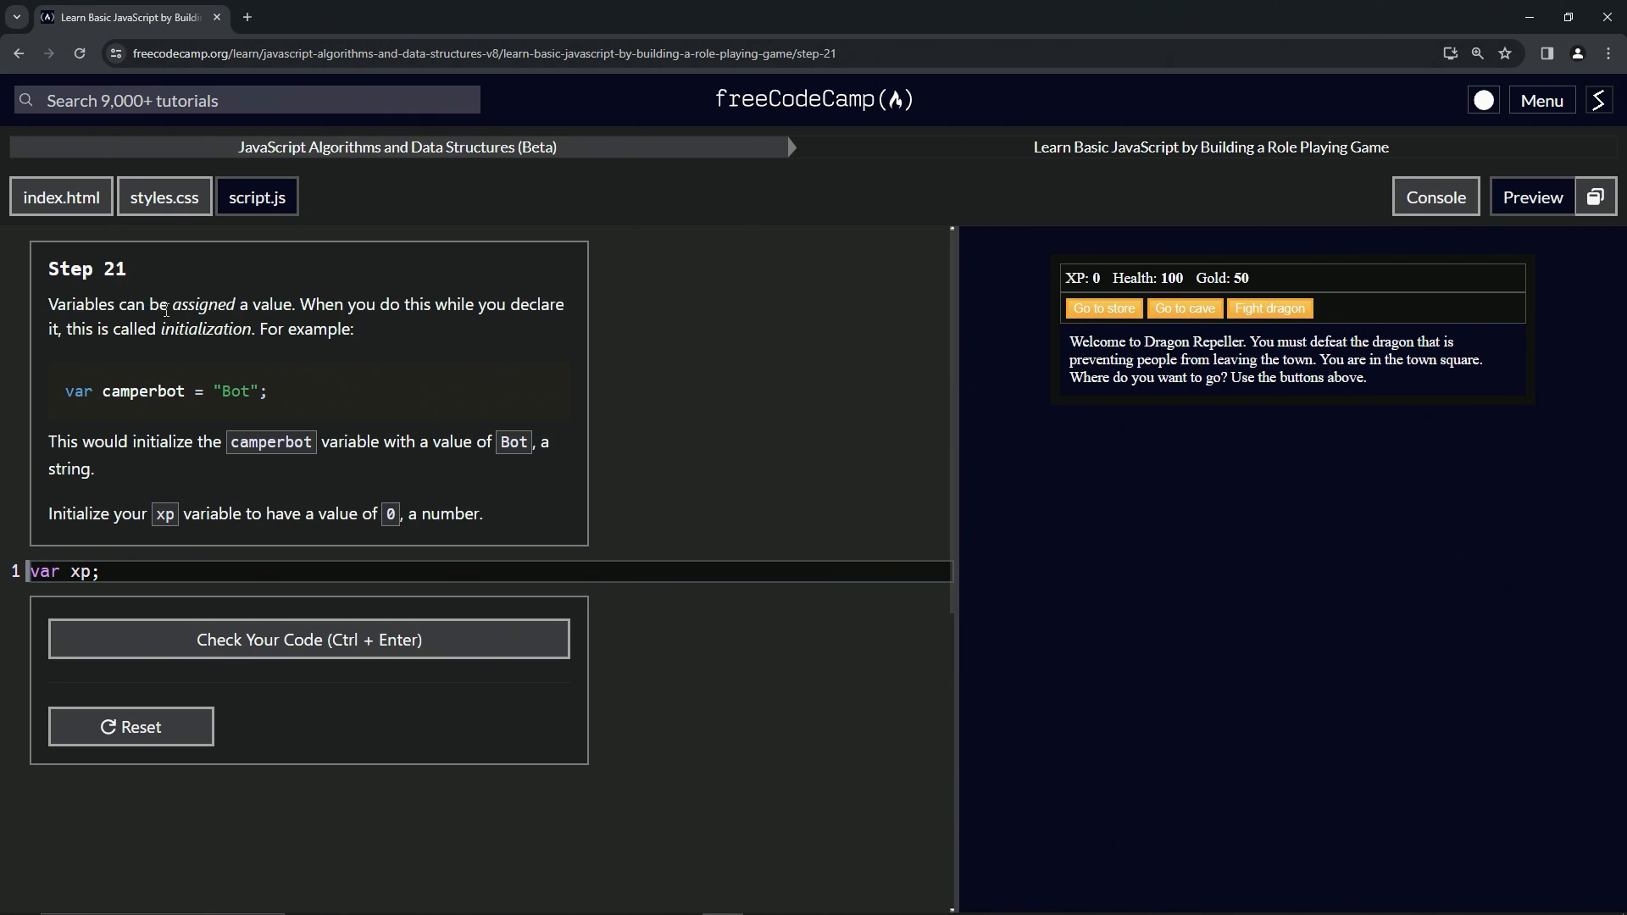
mouse_move(434, 309)
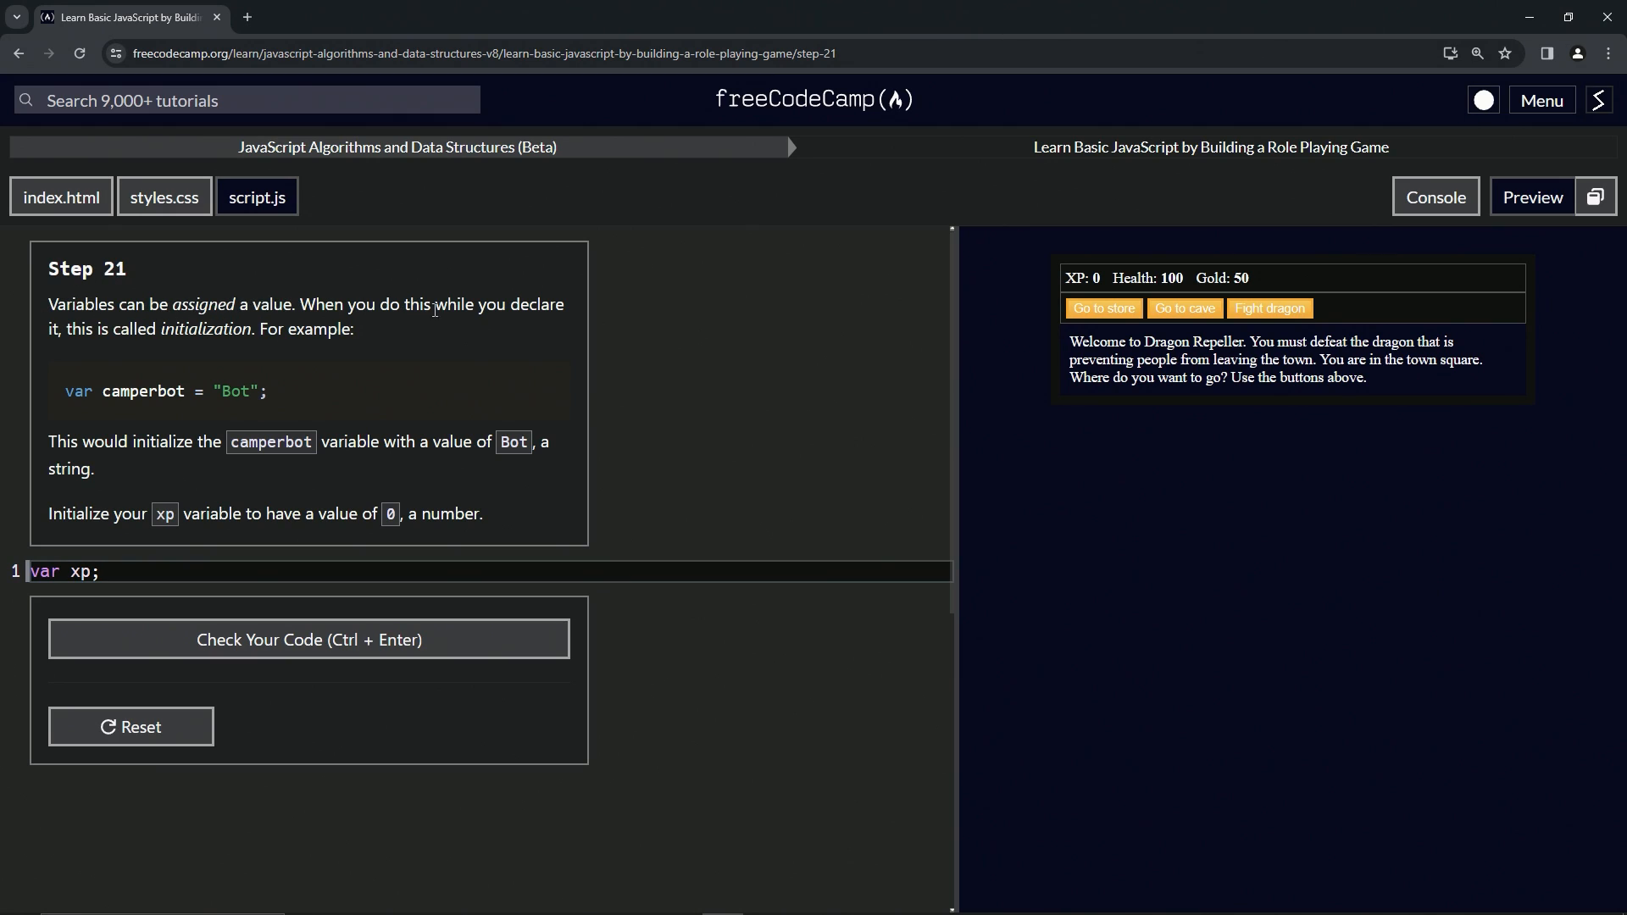
mouse_move(82, 349)
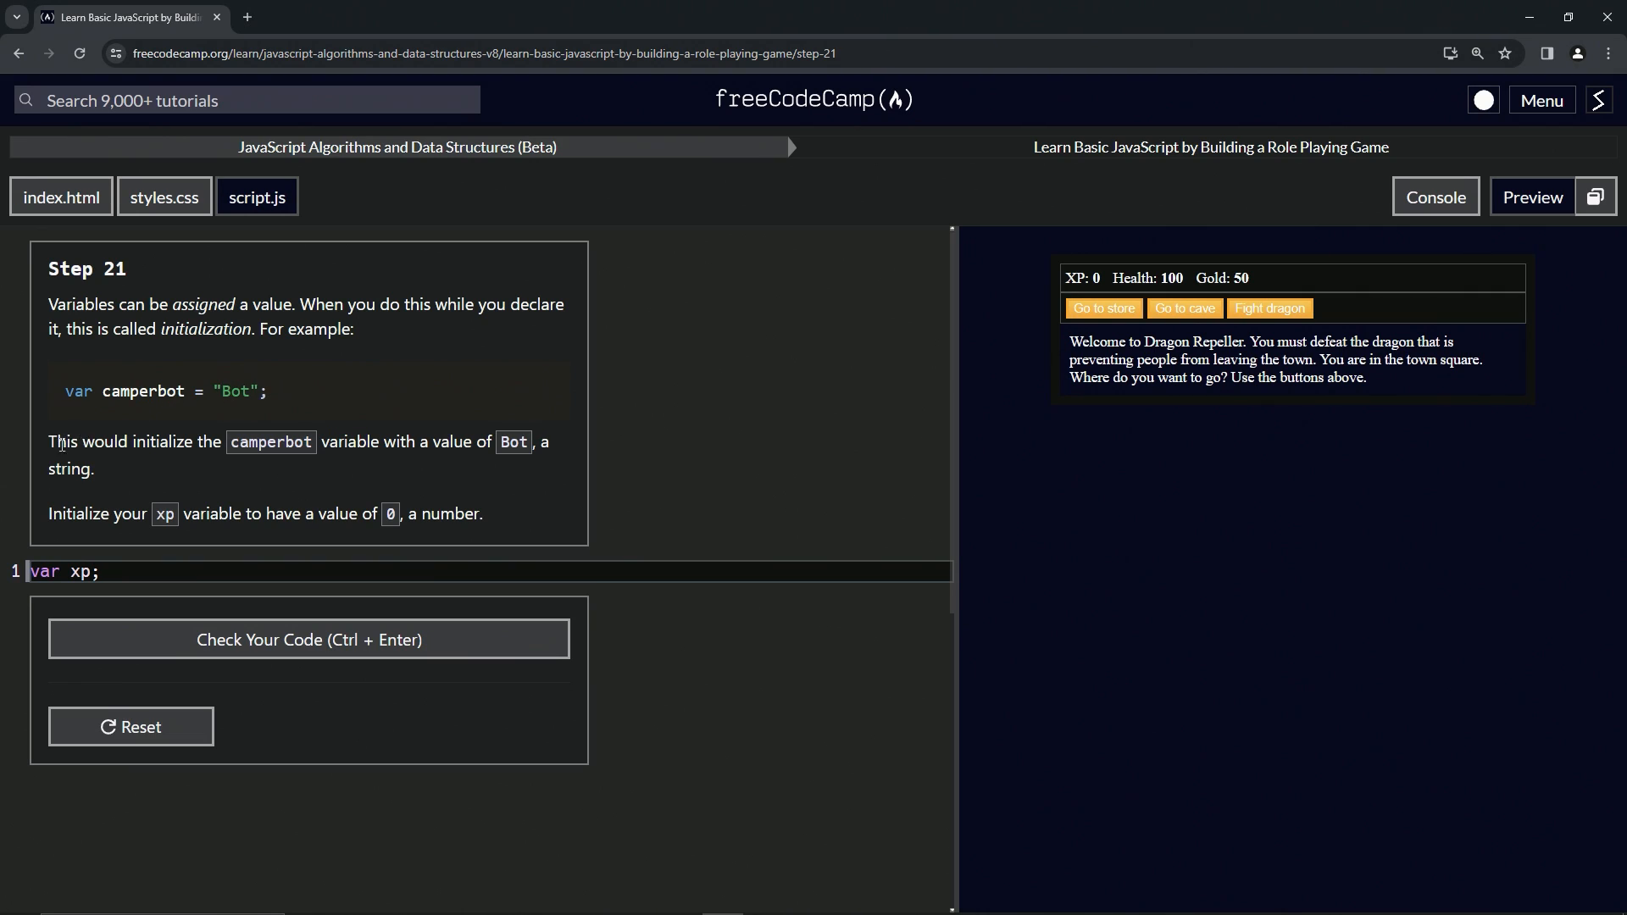
mouse_move(561, 456)
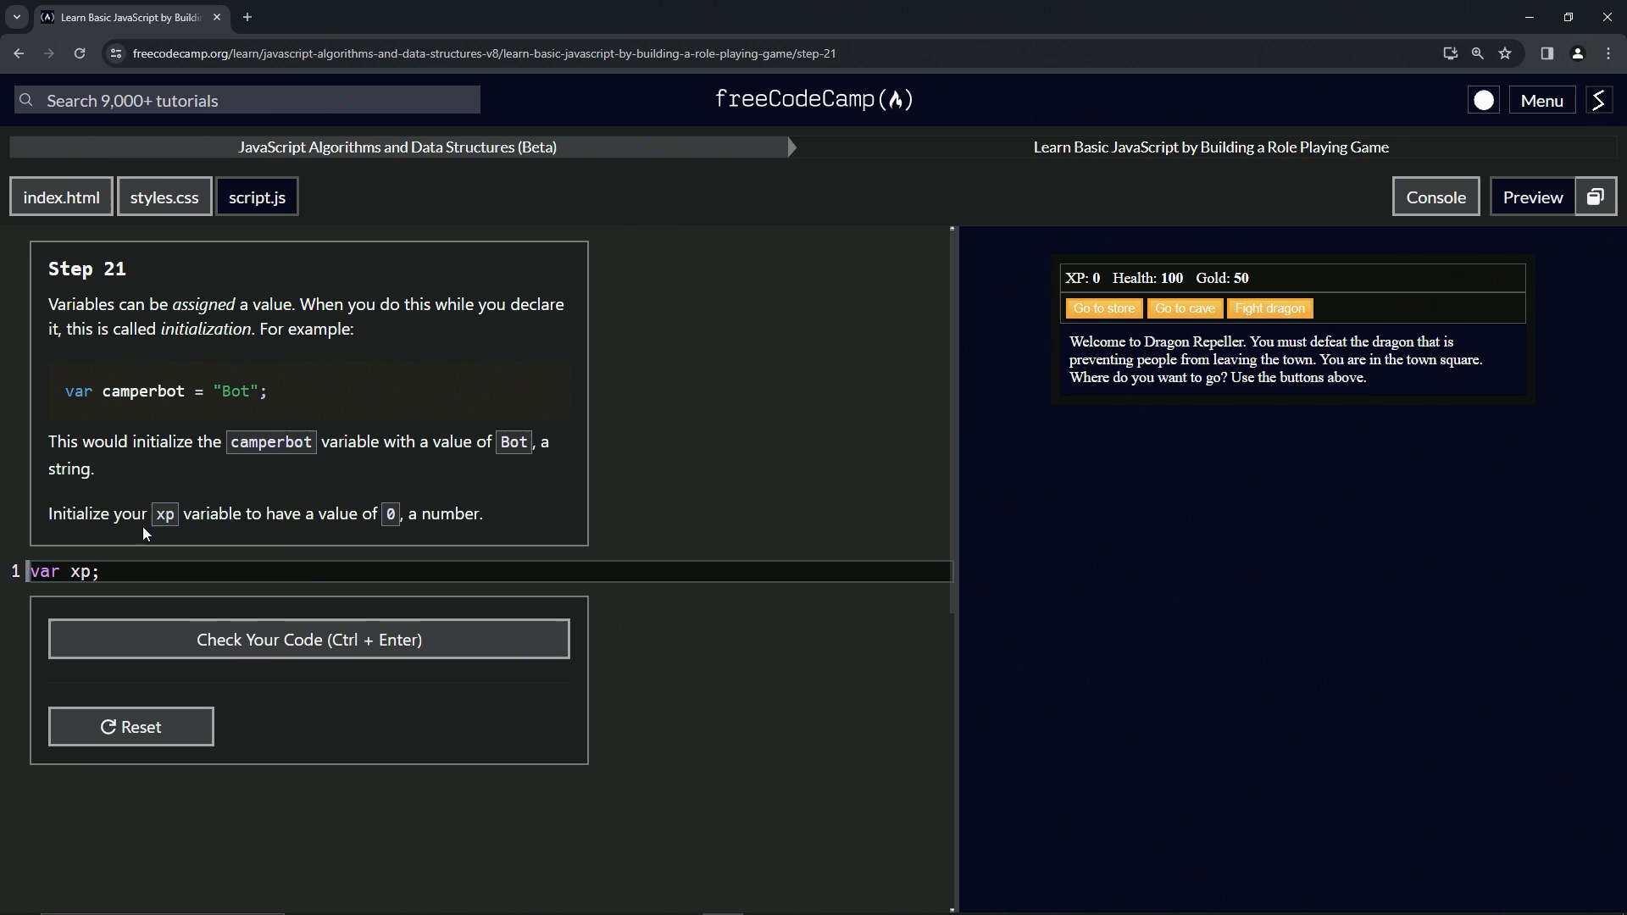
mouse_move(325, 524)
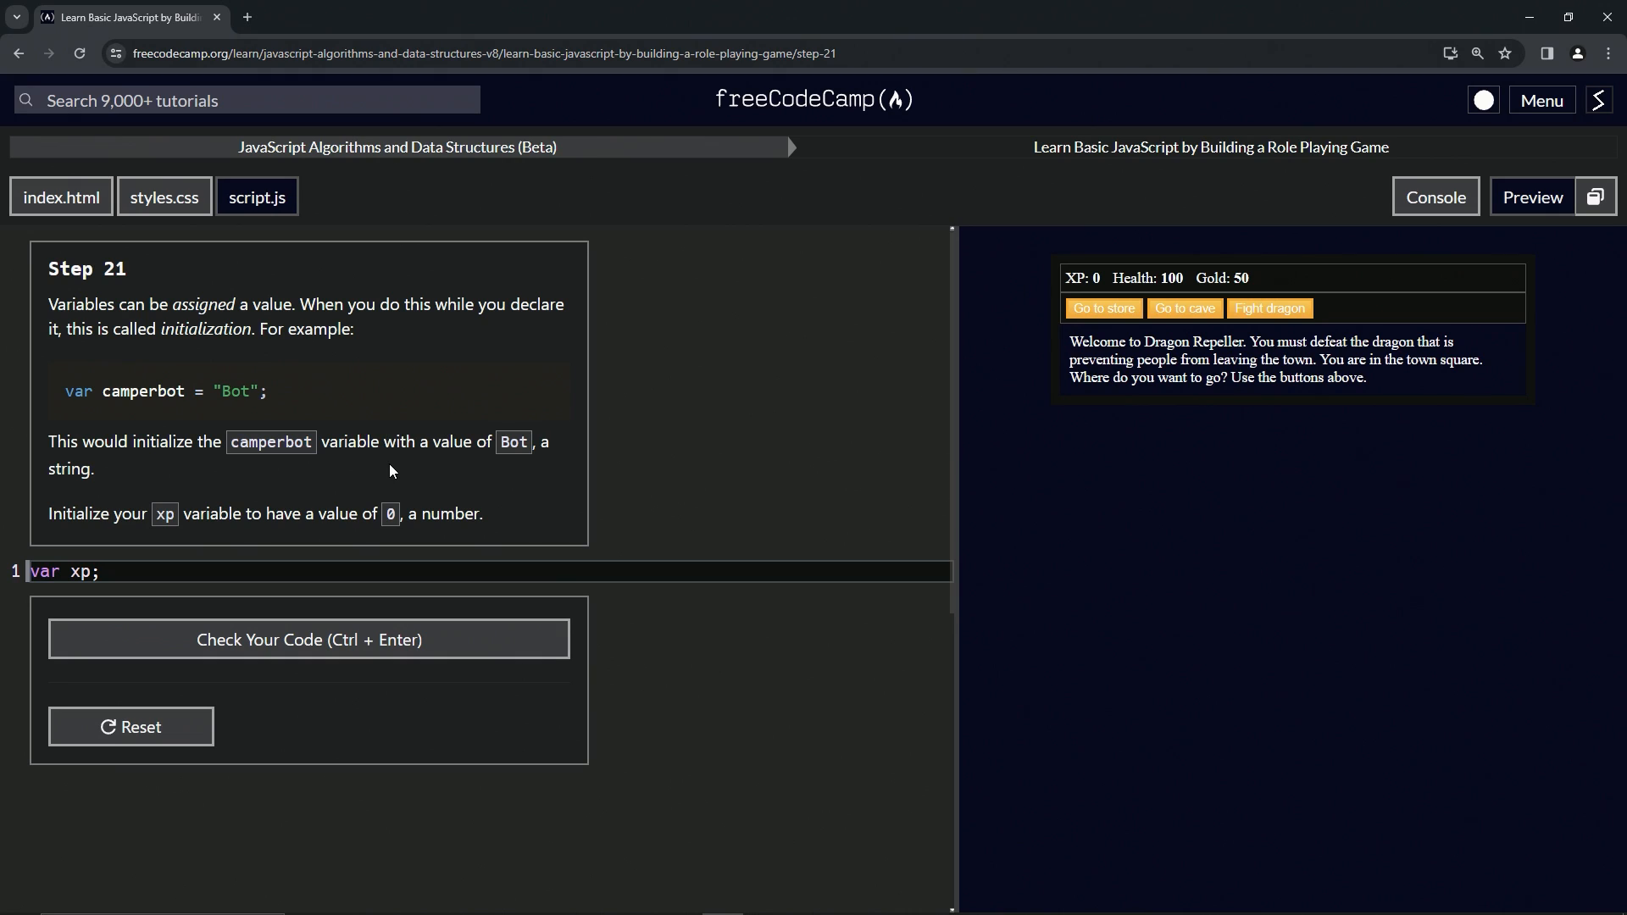
mouse_move(410, 507)
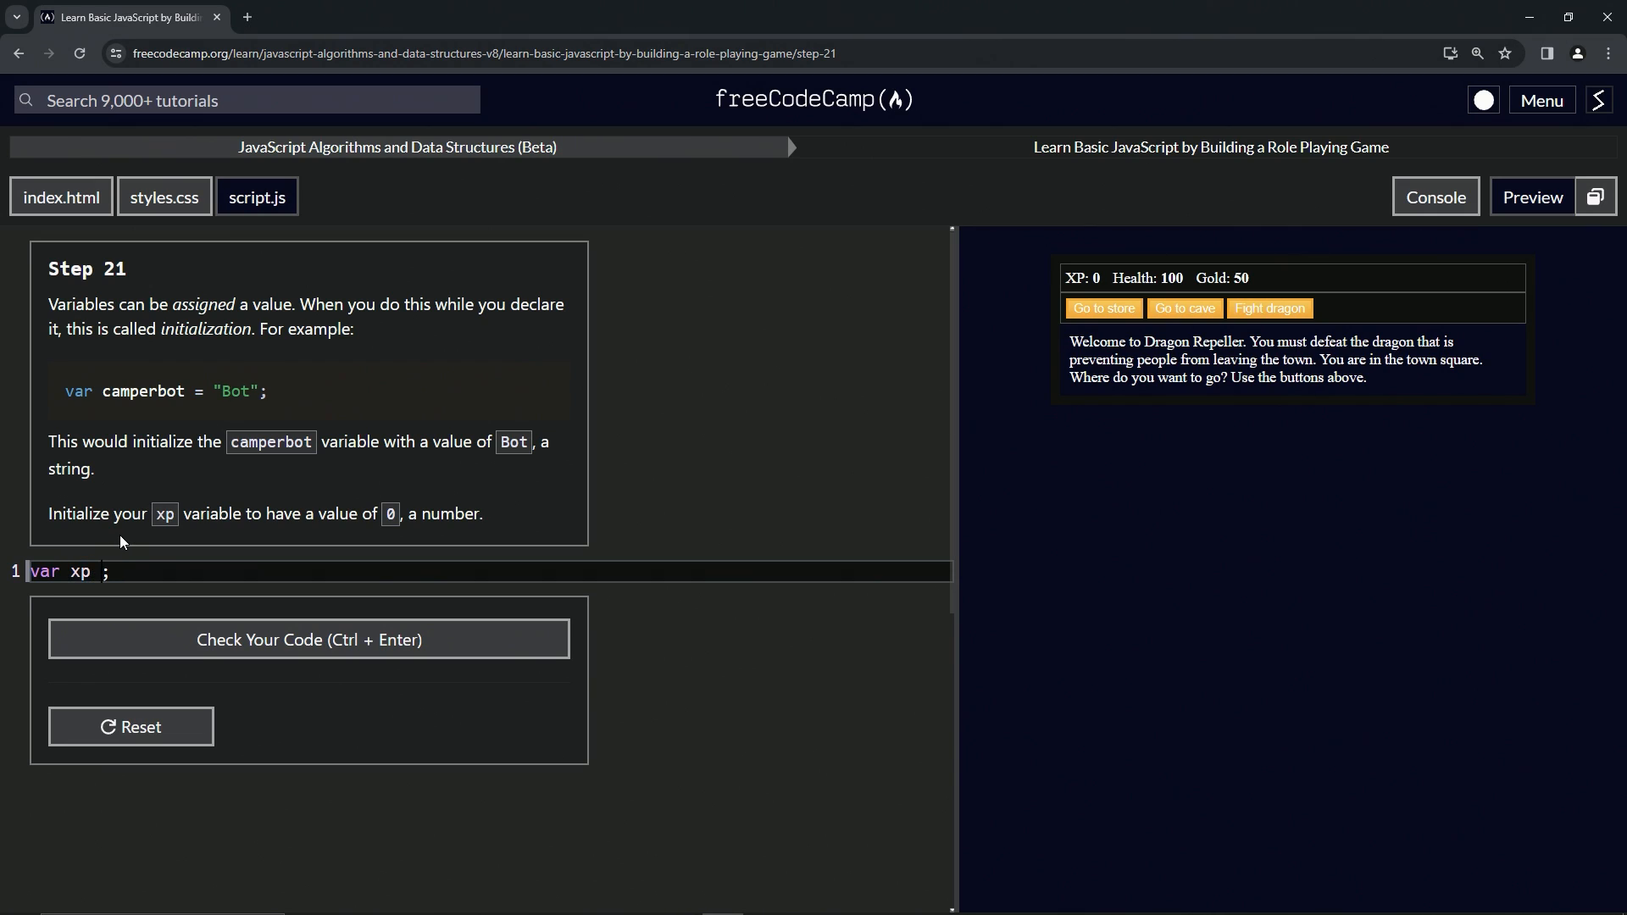
Step: Initialize xp to 0 so line 1 of script.js reads 'var xp = 0;'
type("= 0")
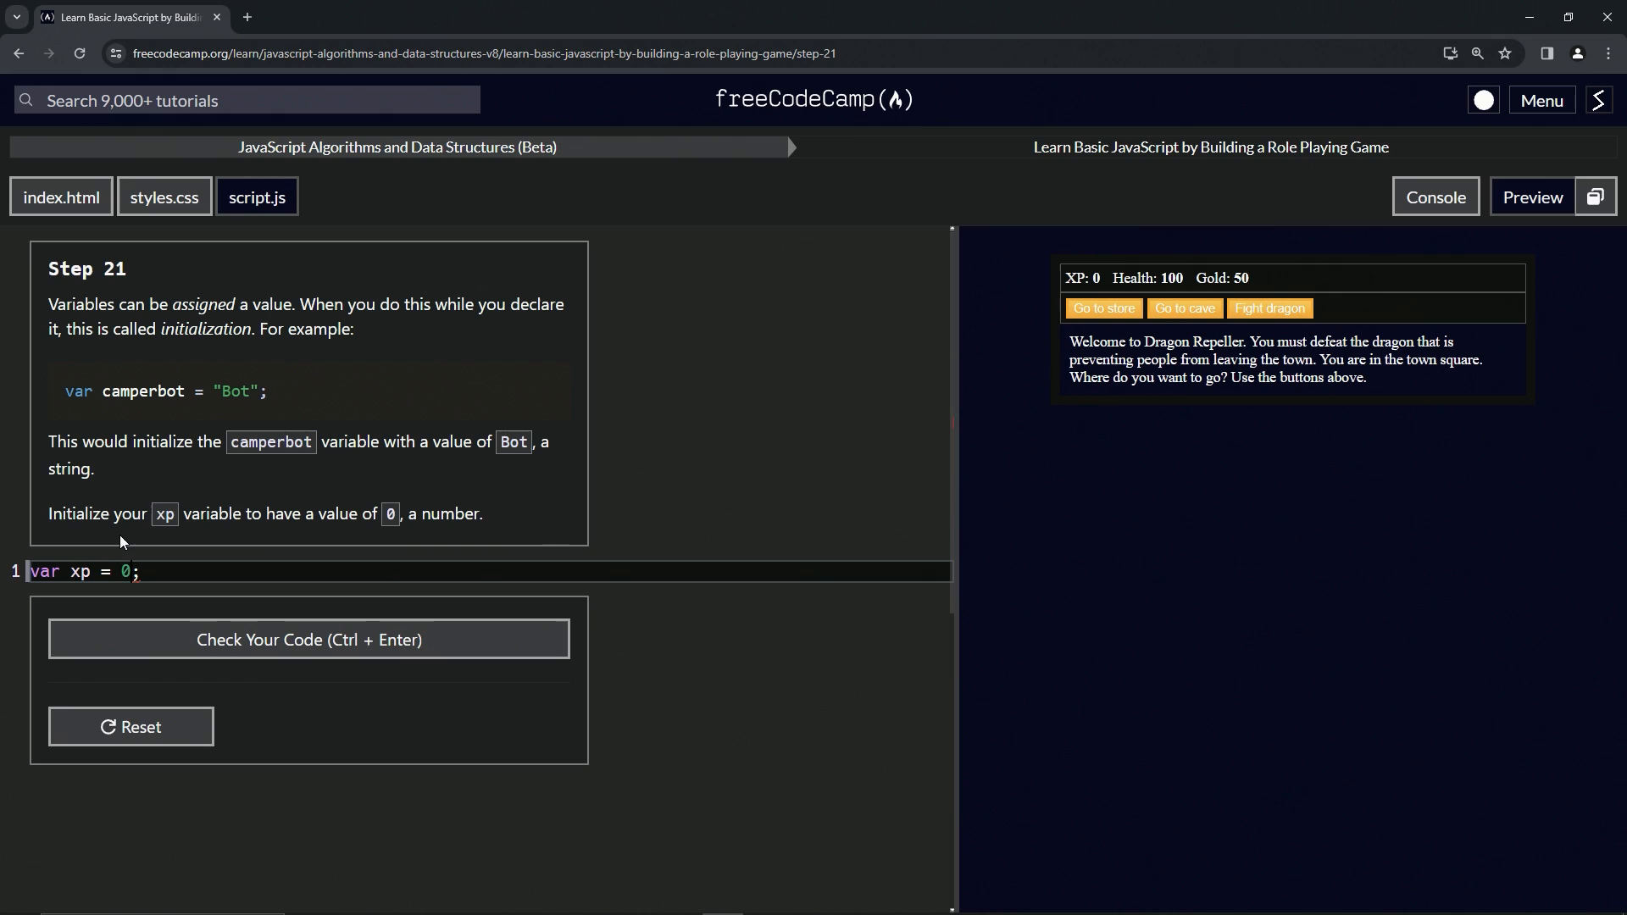
mouse_move(308, 639)
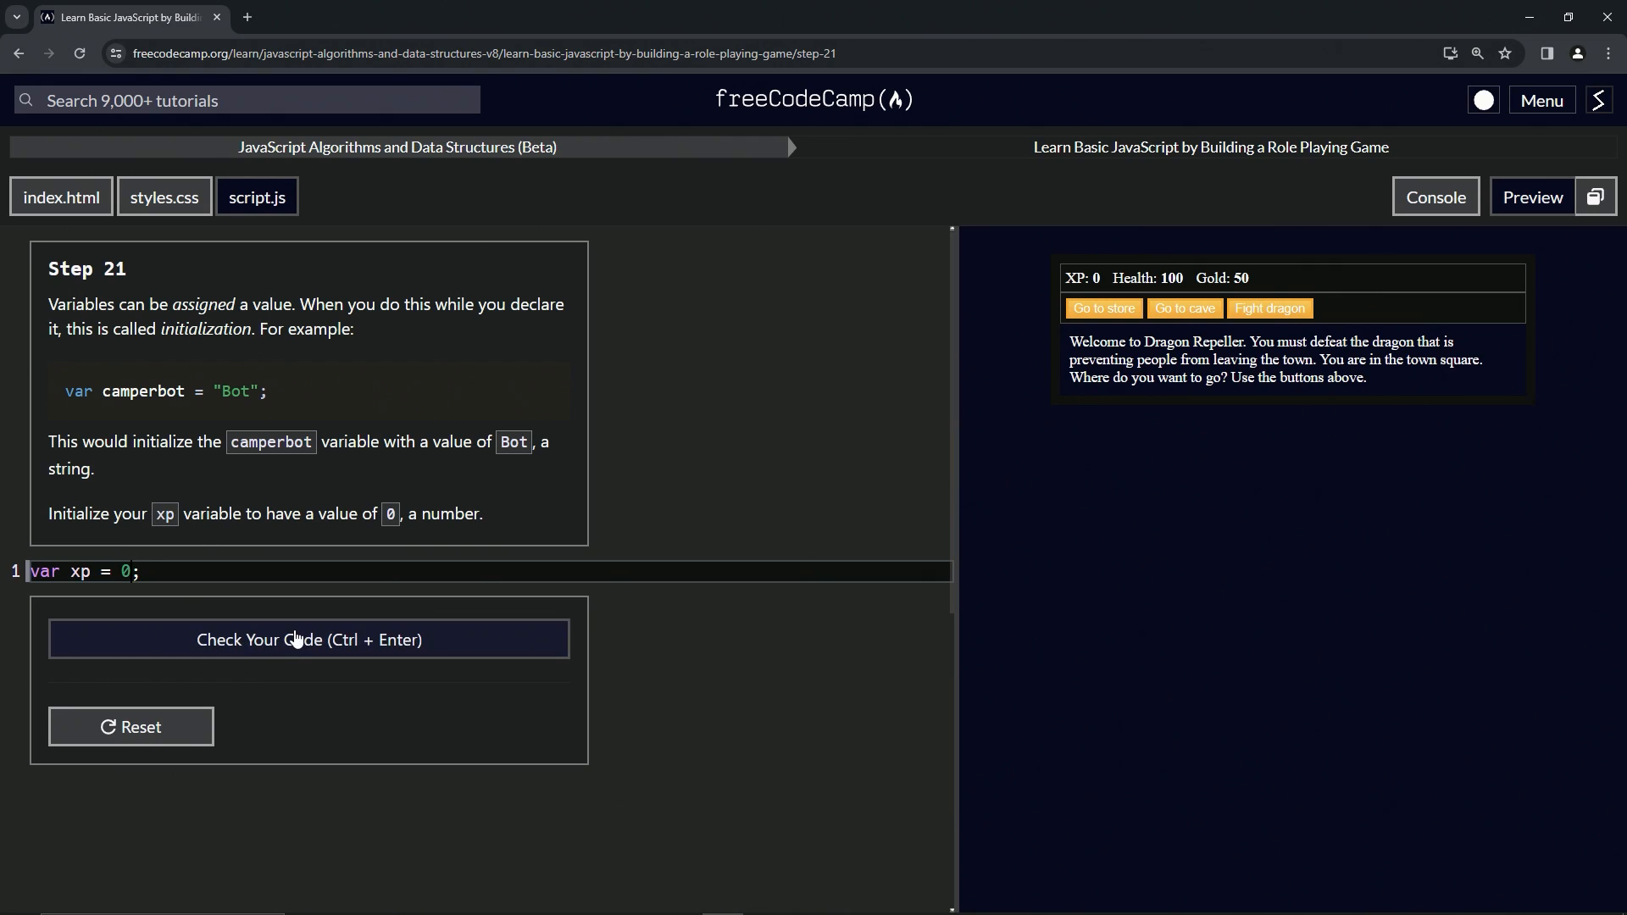
Step: Check the xp initialization, submit it, and advance to Step 22
left_click(307, 639)
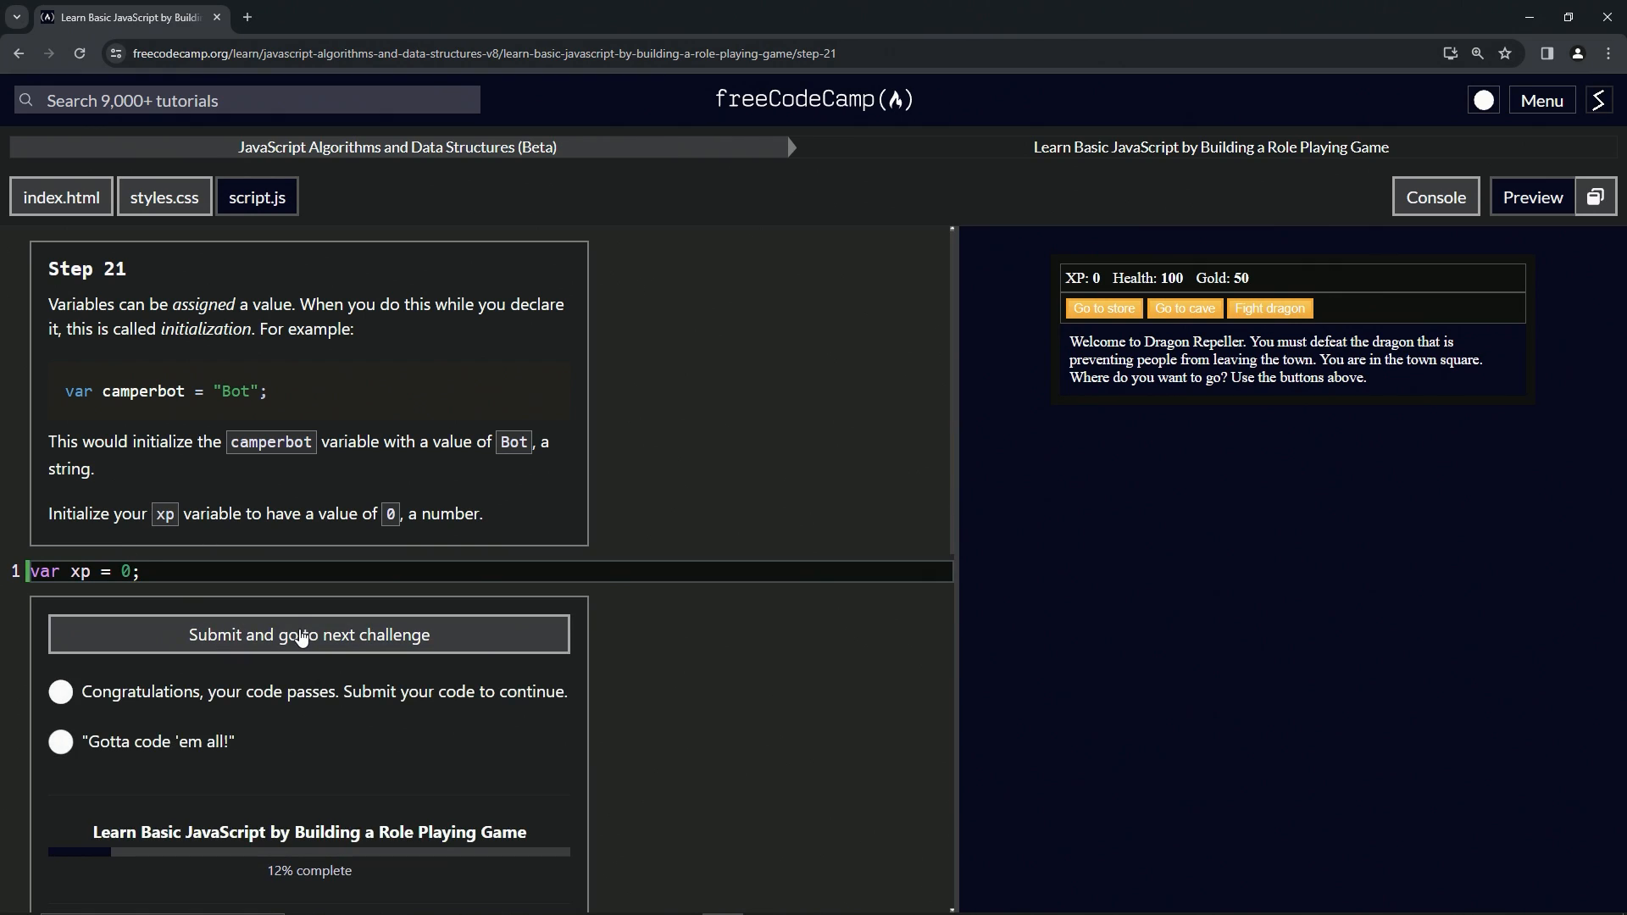
left_click(308, 634)
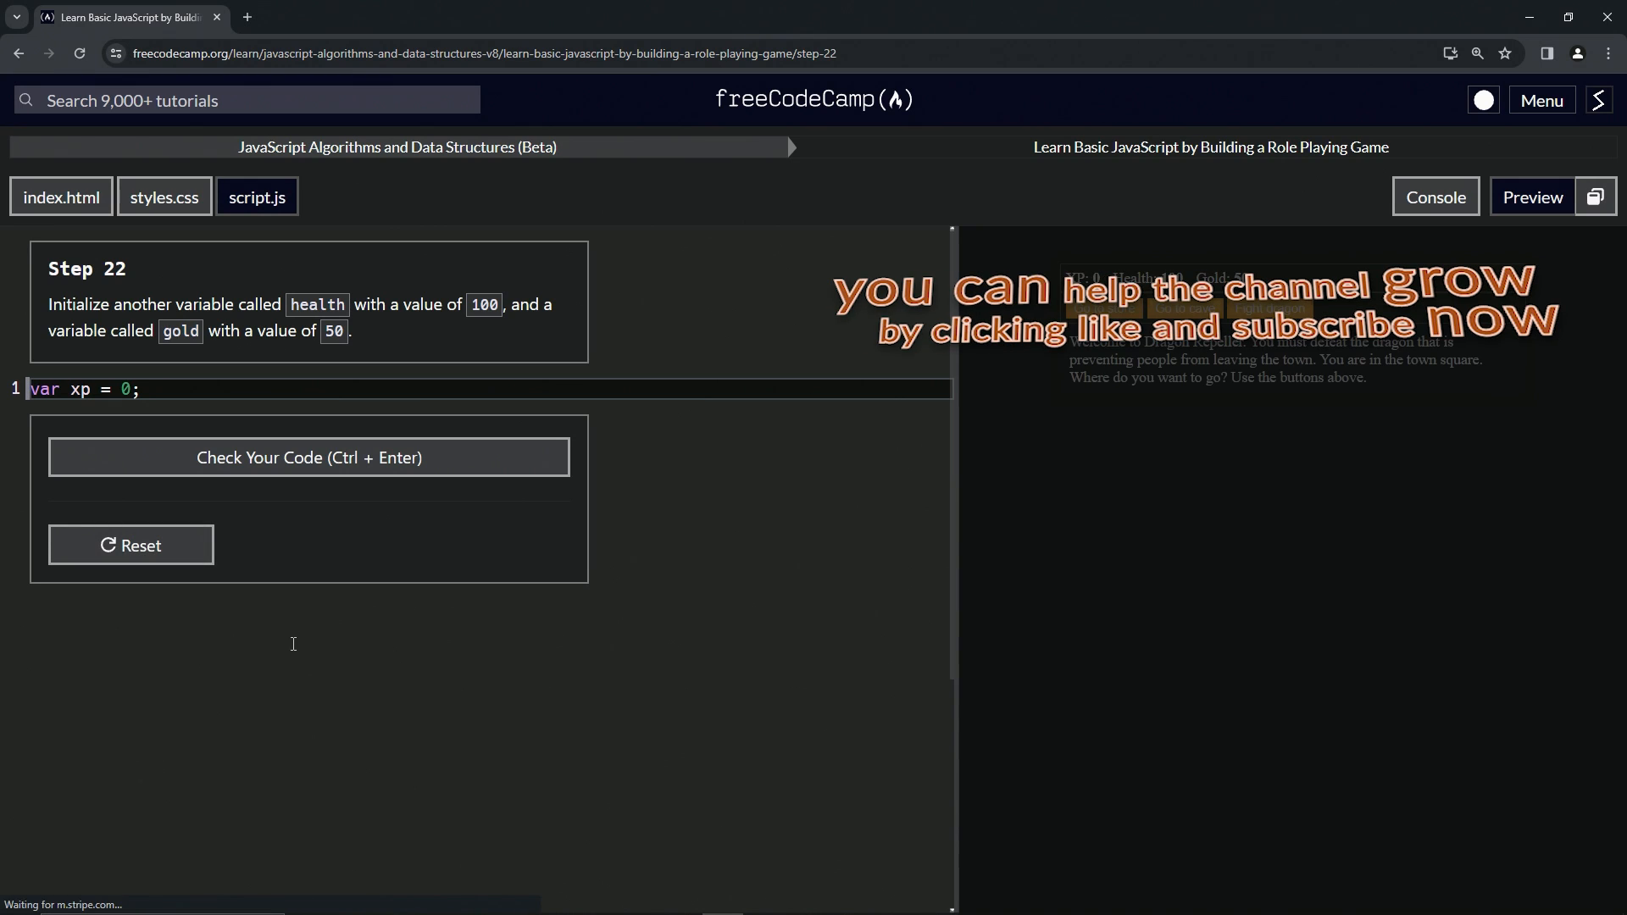